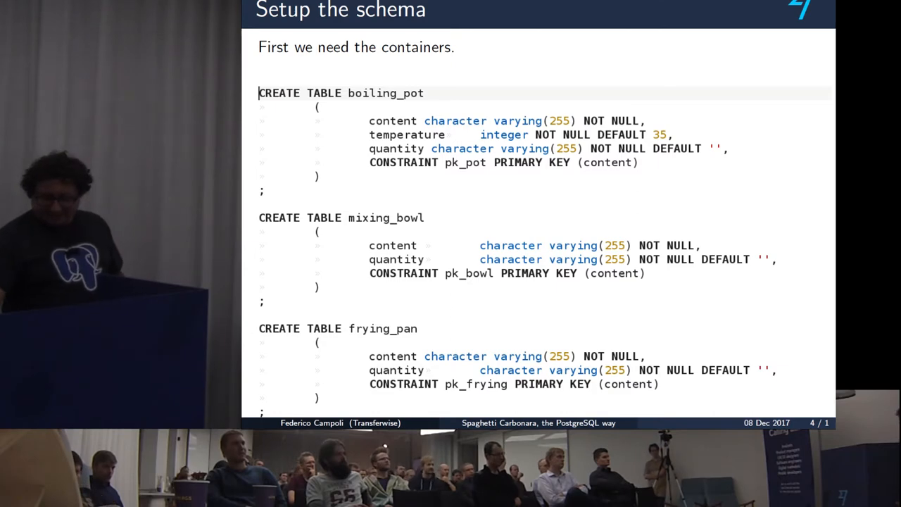
- Advance to slide 5 with the ingredients table definition
key("Right")
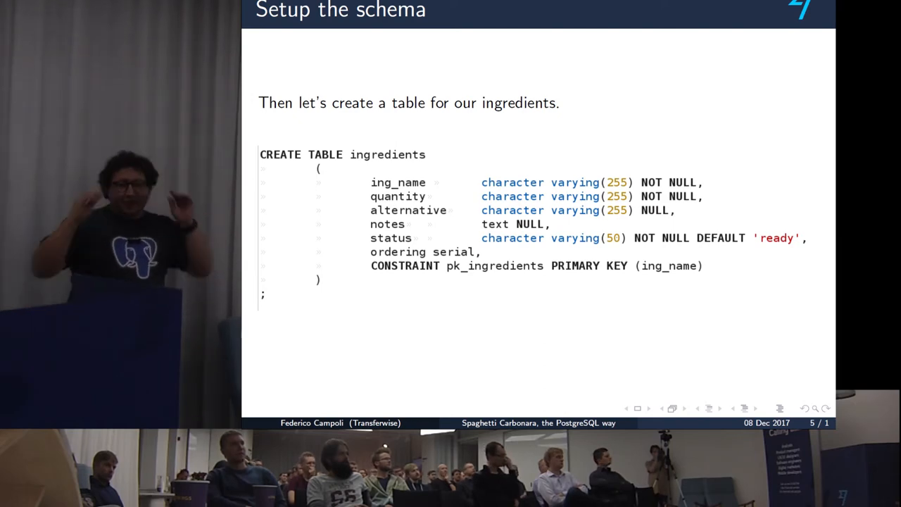
- Advance toward slide 7, 'Add ingredients #1', with the spaghetti and guanciale inserts
key("right")
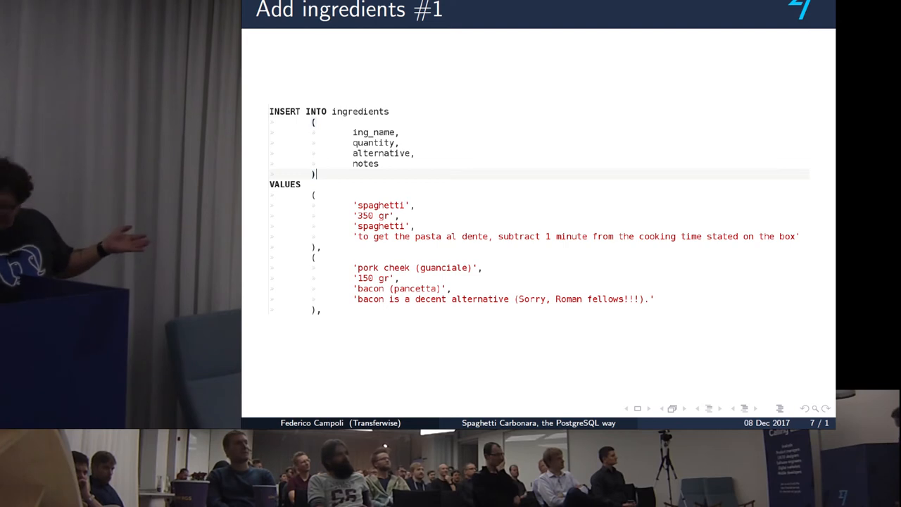
key("Right")
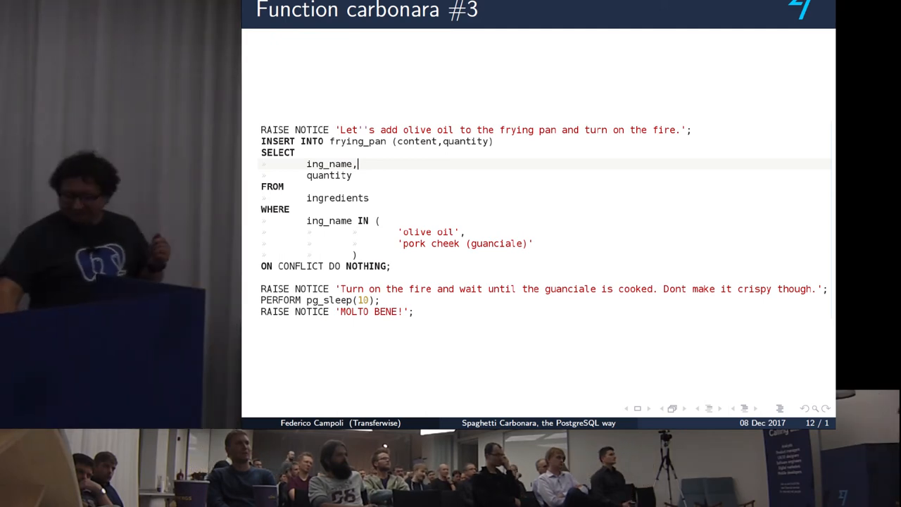
- Advance to the 'Function carbonara' slide adding spaghetti and coarse salt to the boiling pot
key("Right")
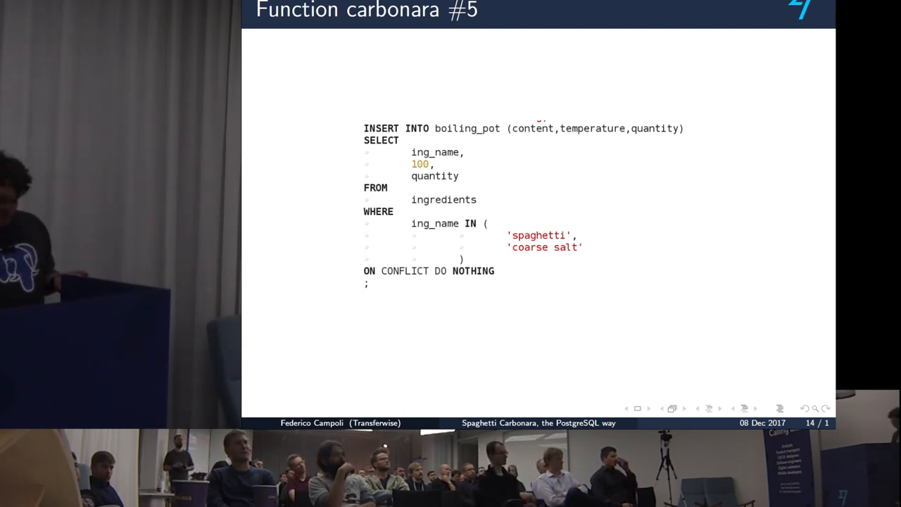
- Advance through slide 17 to slide 18 showing the notices ending in 'SPAGHETTI CARBONARA'
key("Right")
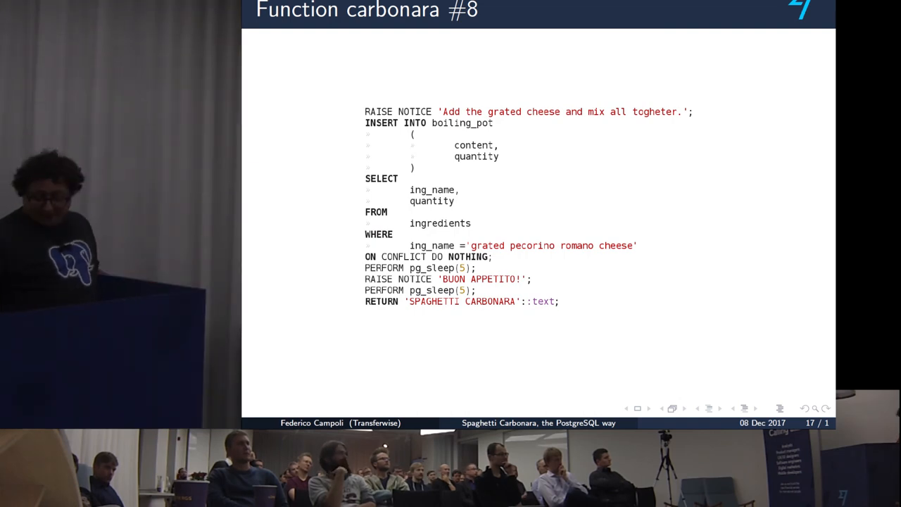
key("Right")
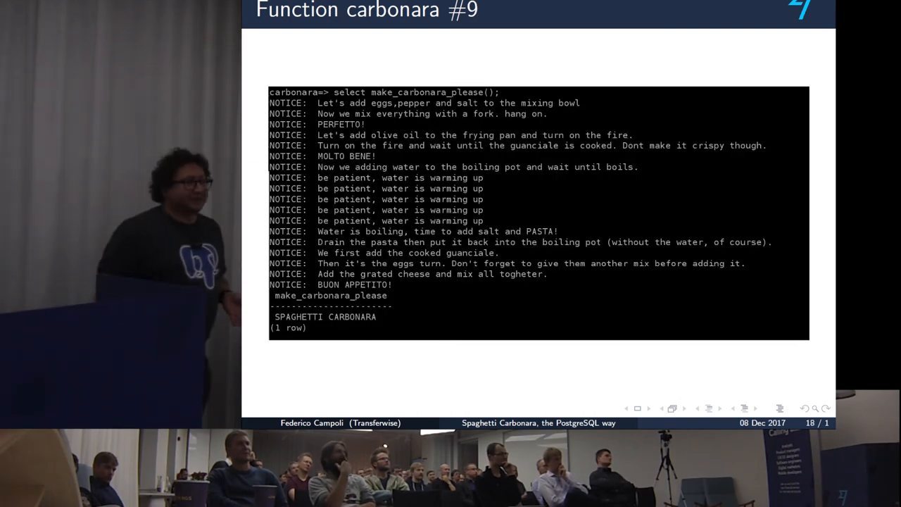